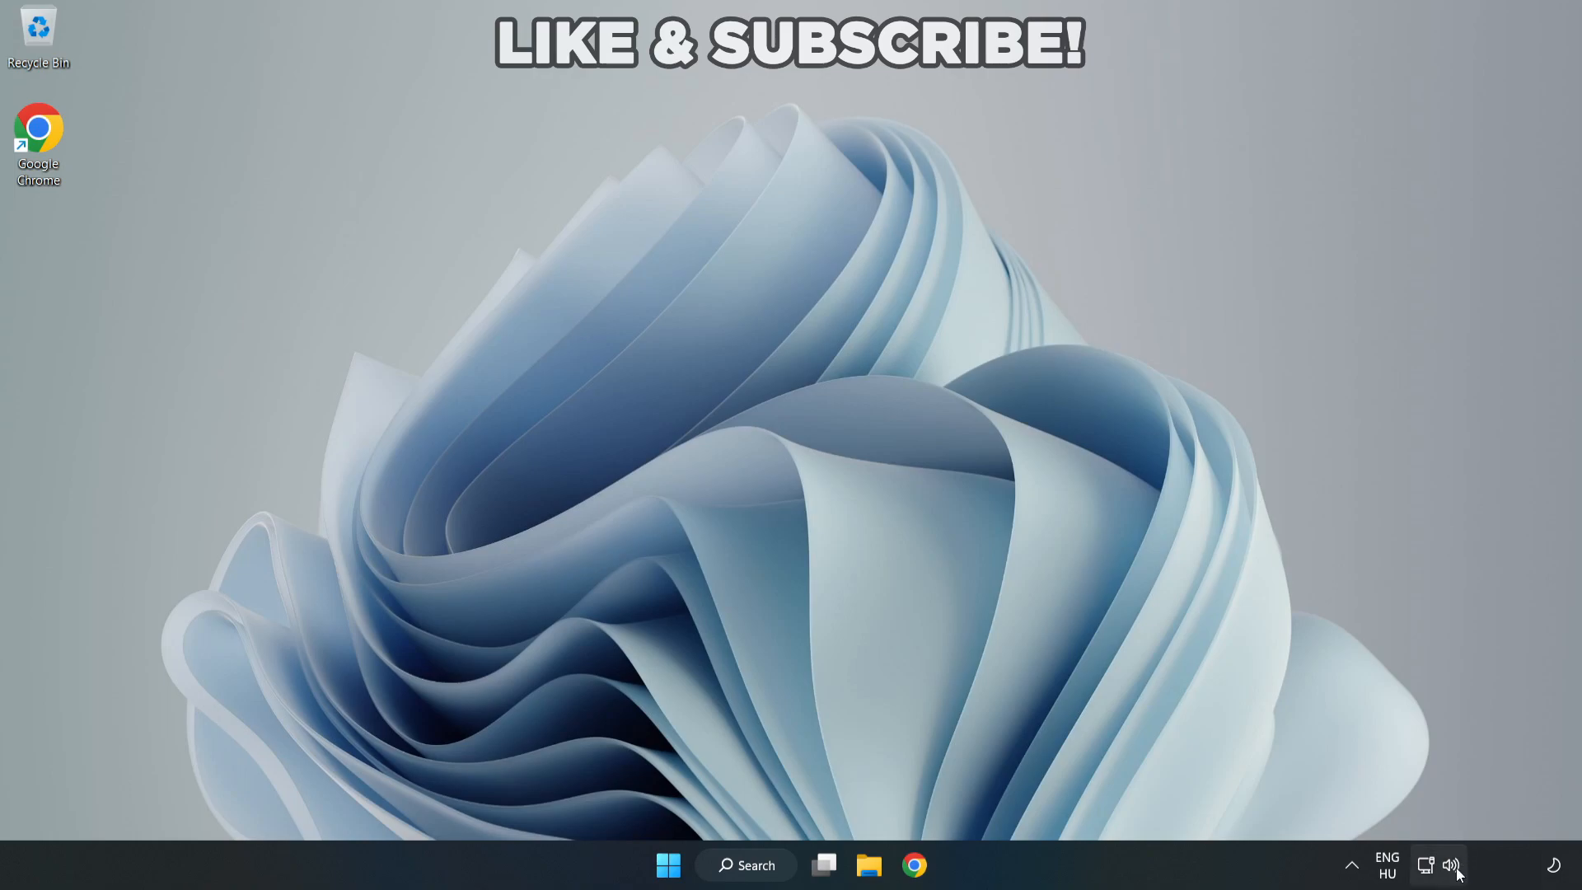
# - Check the audio output device list in quick settings, then dismiss it
pyautogui.click(1452, 864)
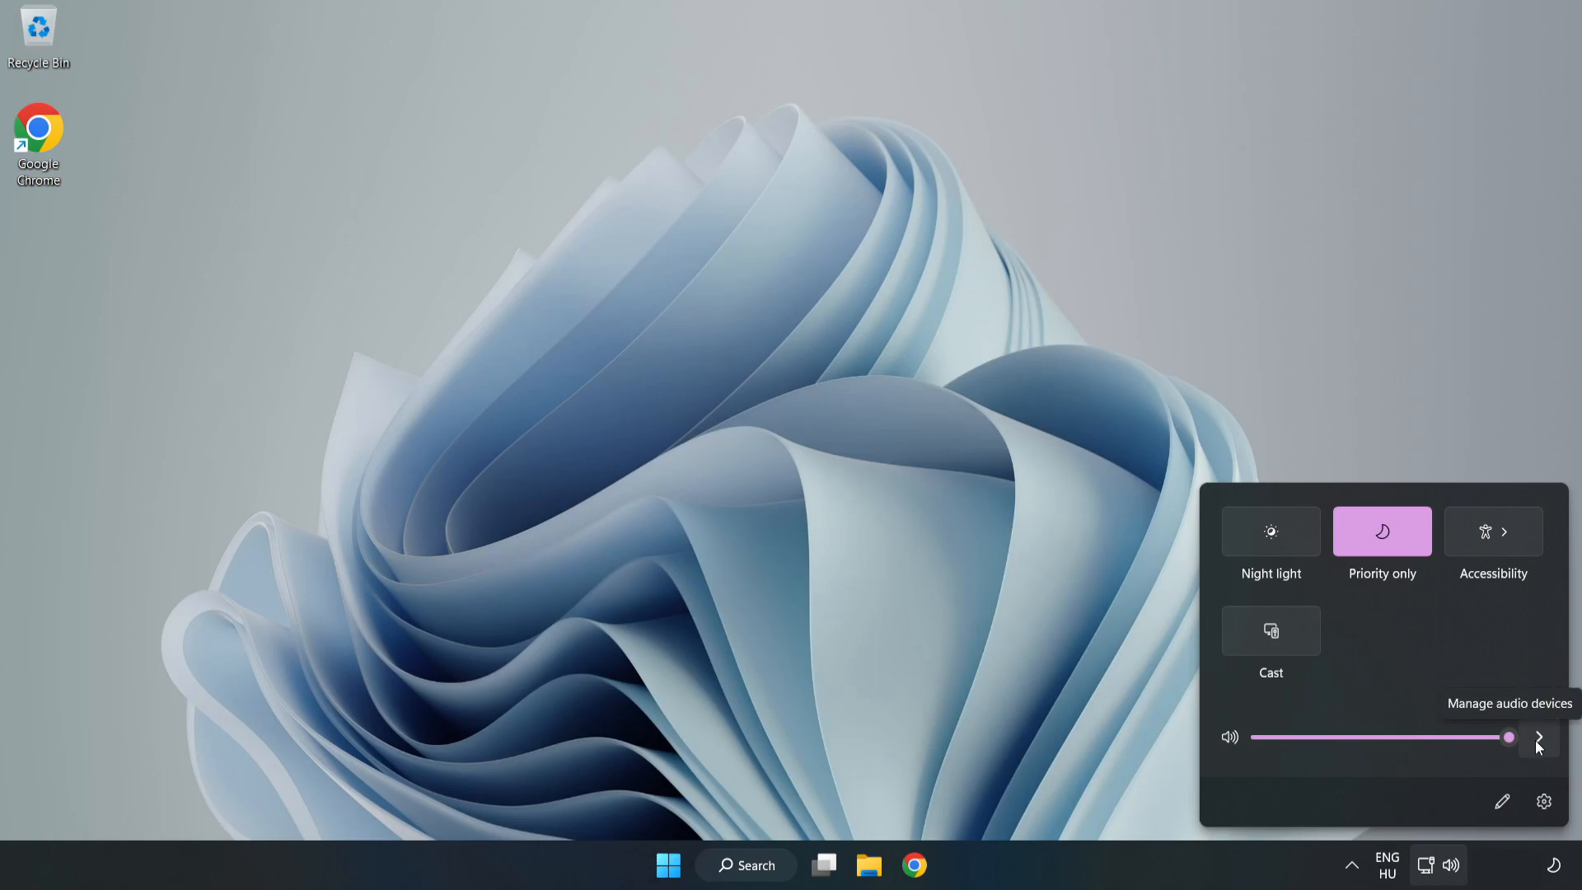
pyautogui.click(1537, 736)
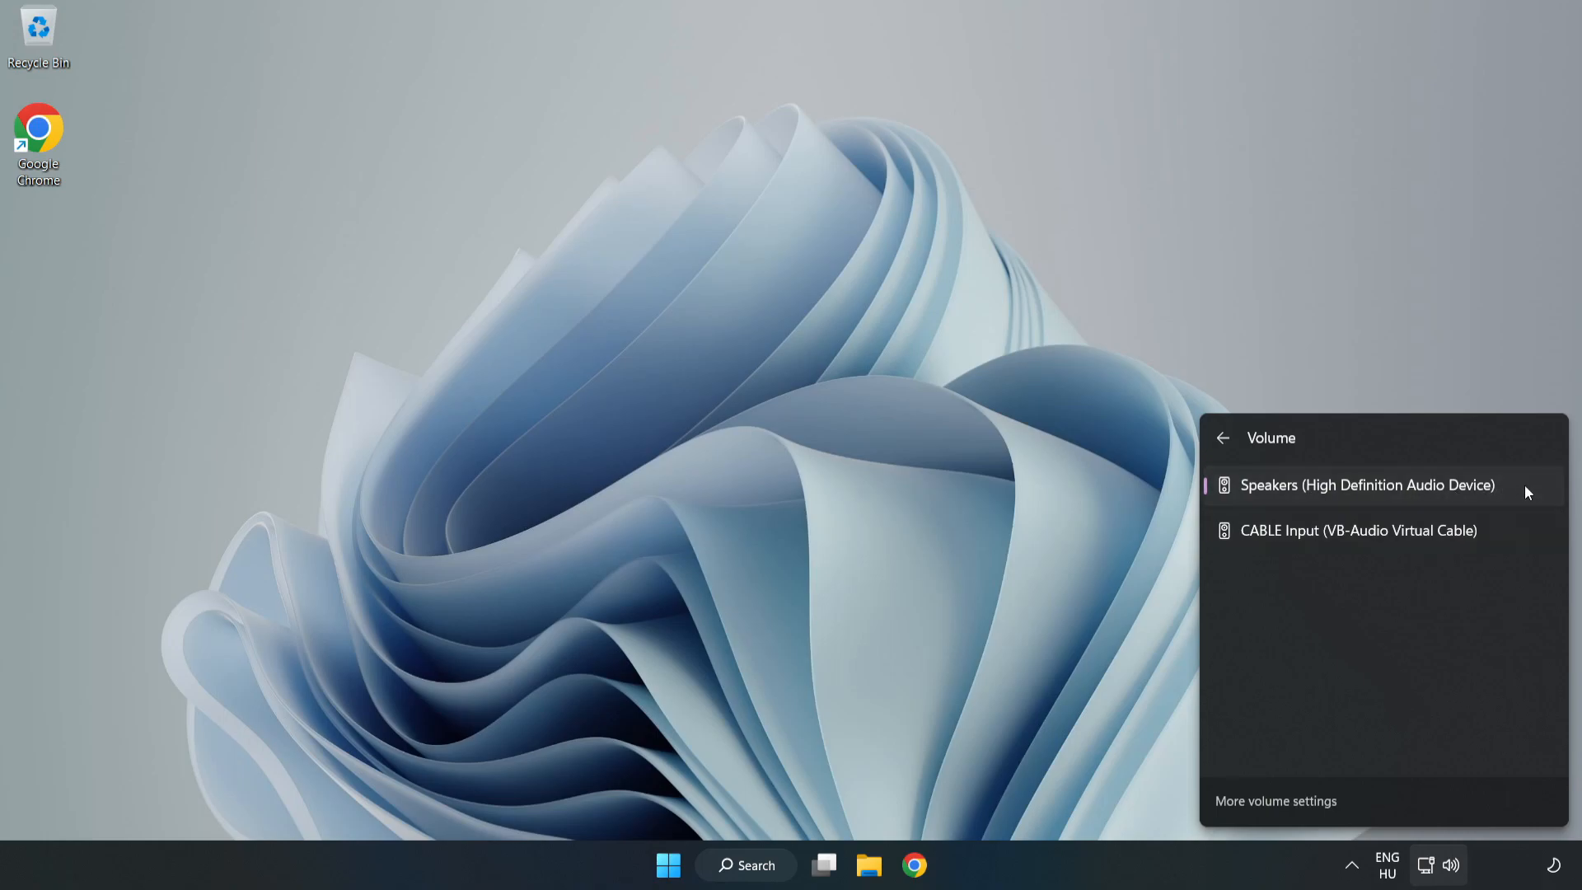
pyautogui.moveTo(768, 431)
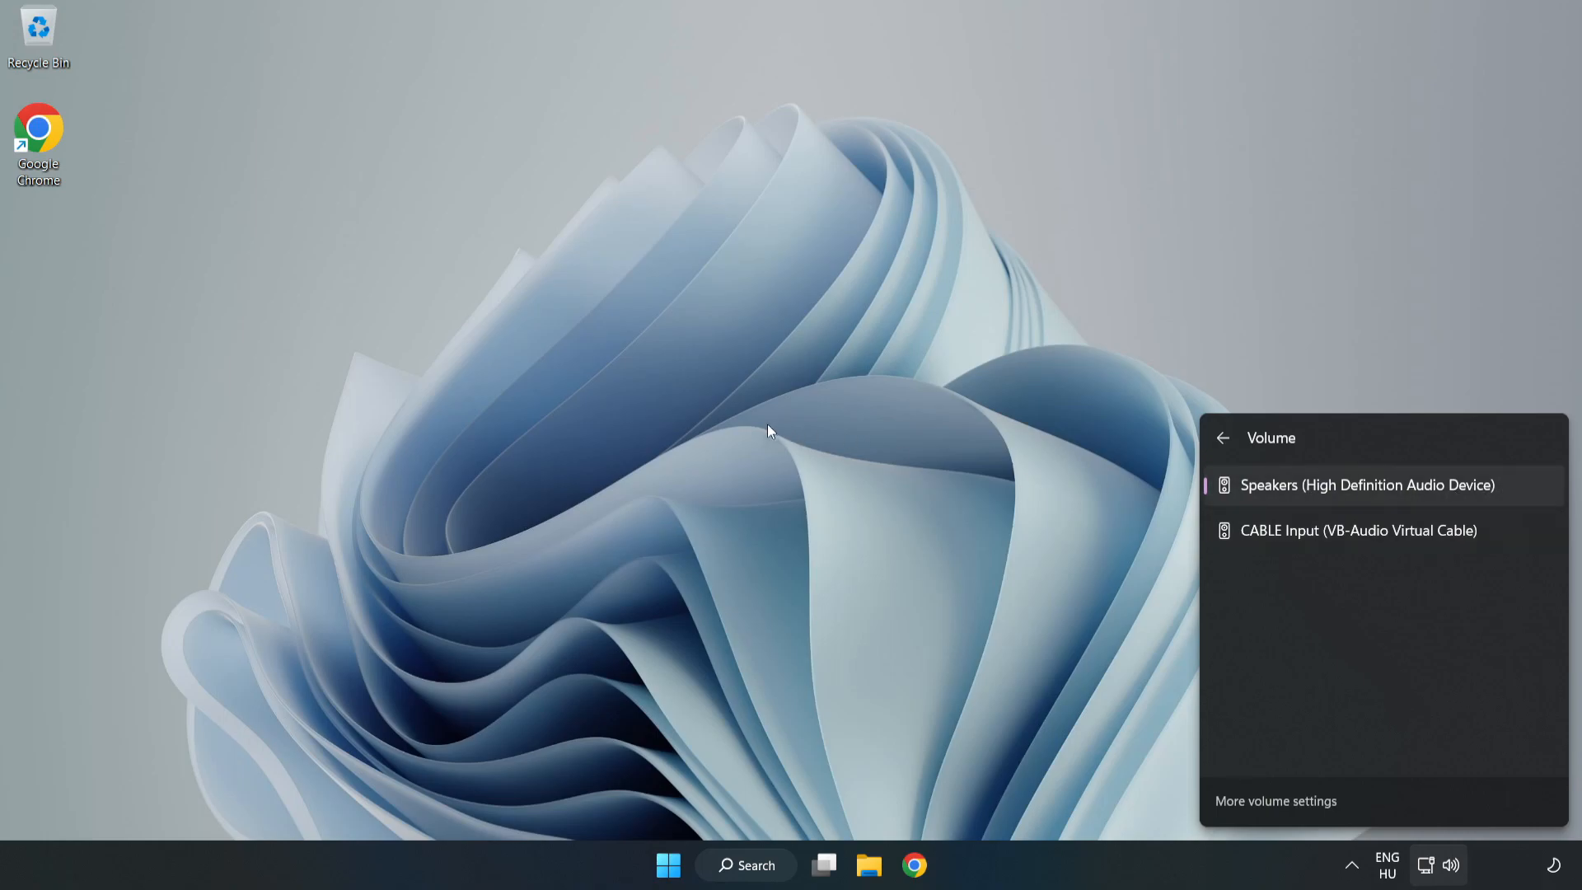
pyautogui.click(767, 432)
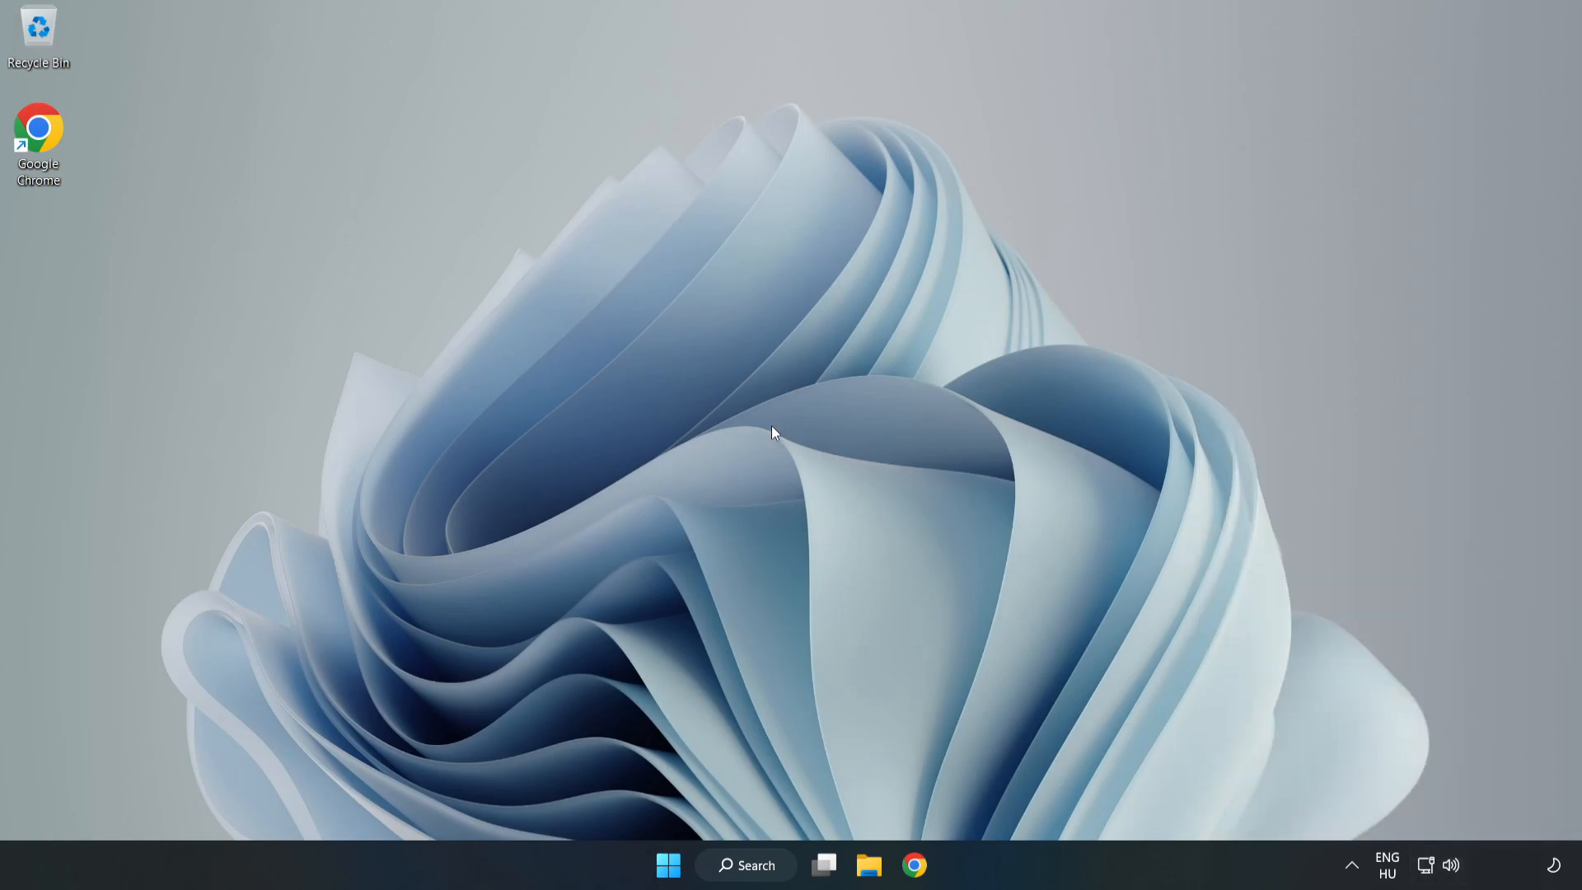
# - Reset sound devices and all app volumes to defaults from the volume mixer page
pyautogui.rightClick(1450, 864)
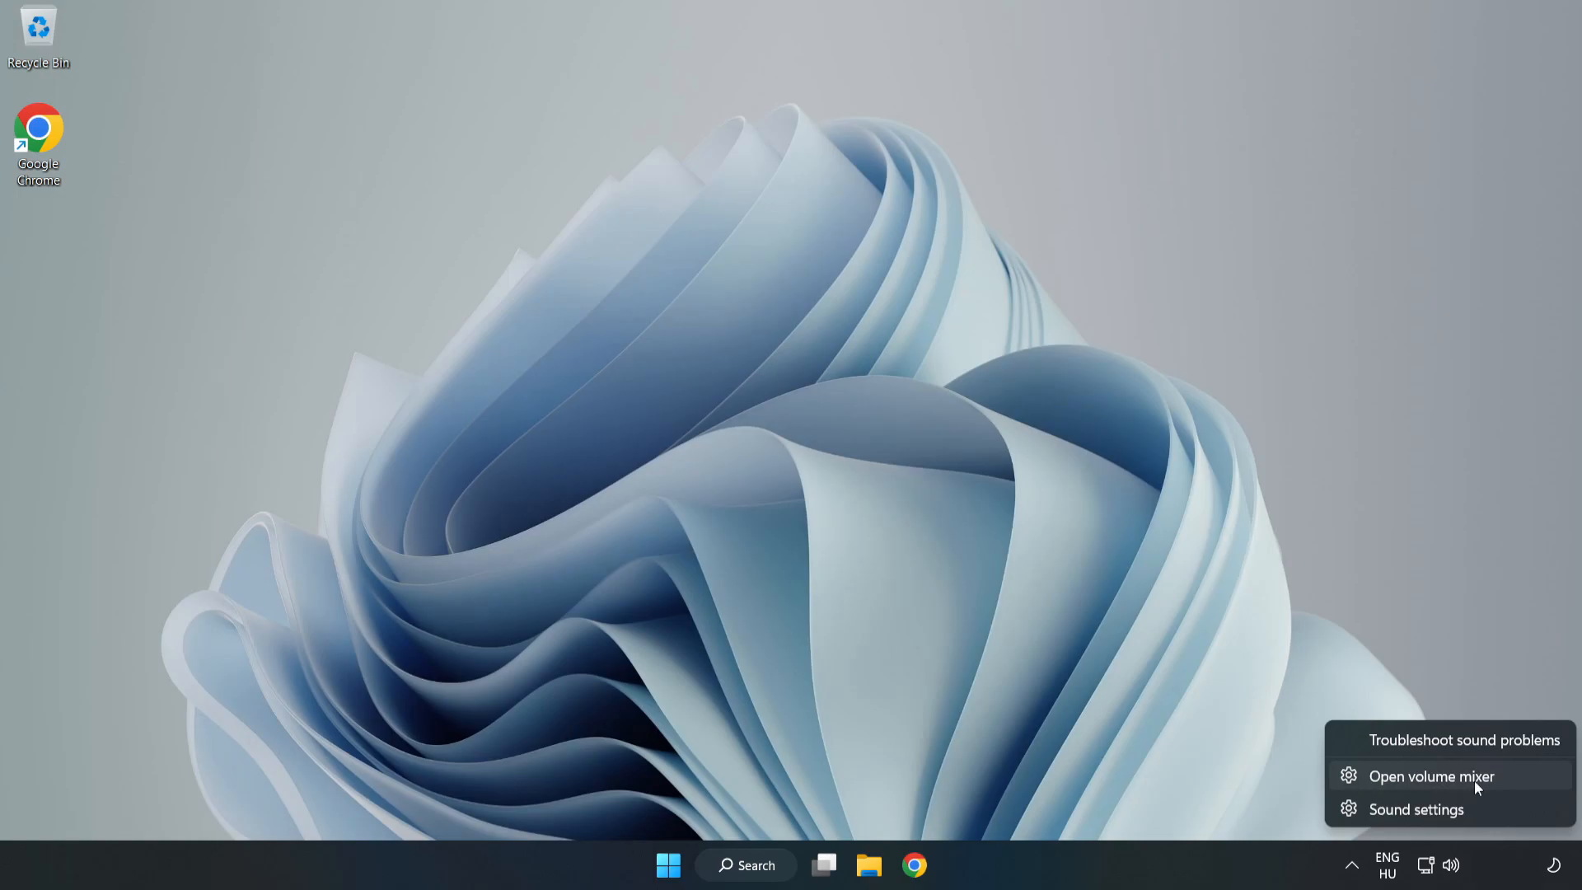
pyautogui.click(1430, 775)
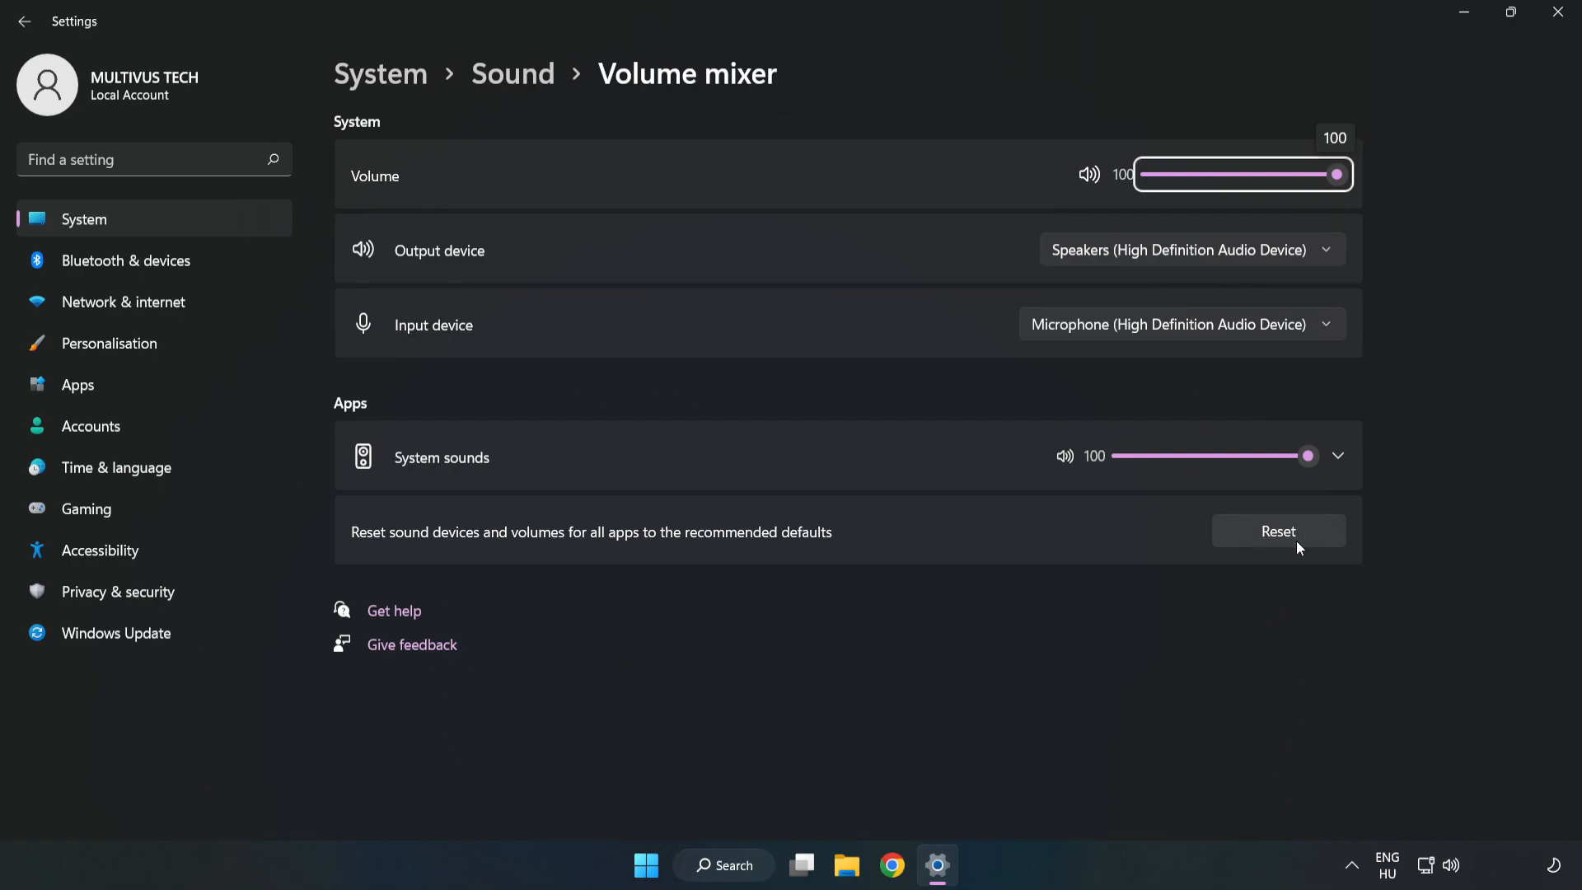
pyautogui.click(1278, 530)
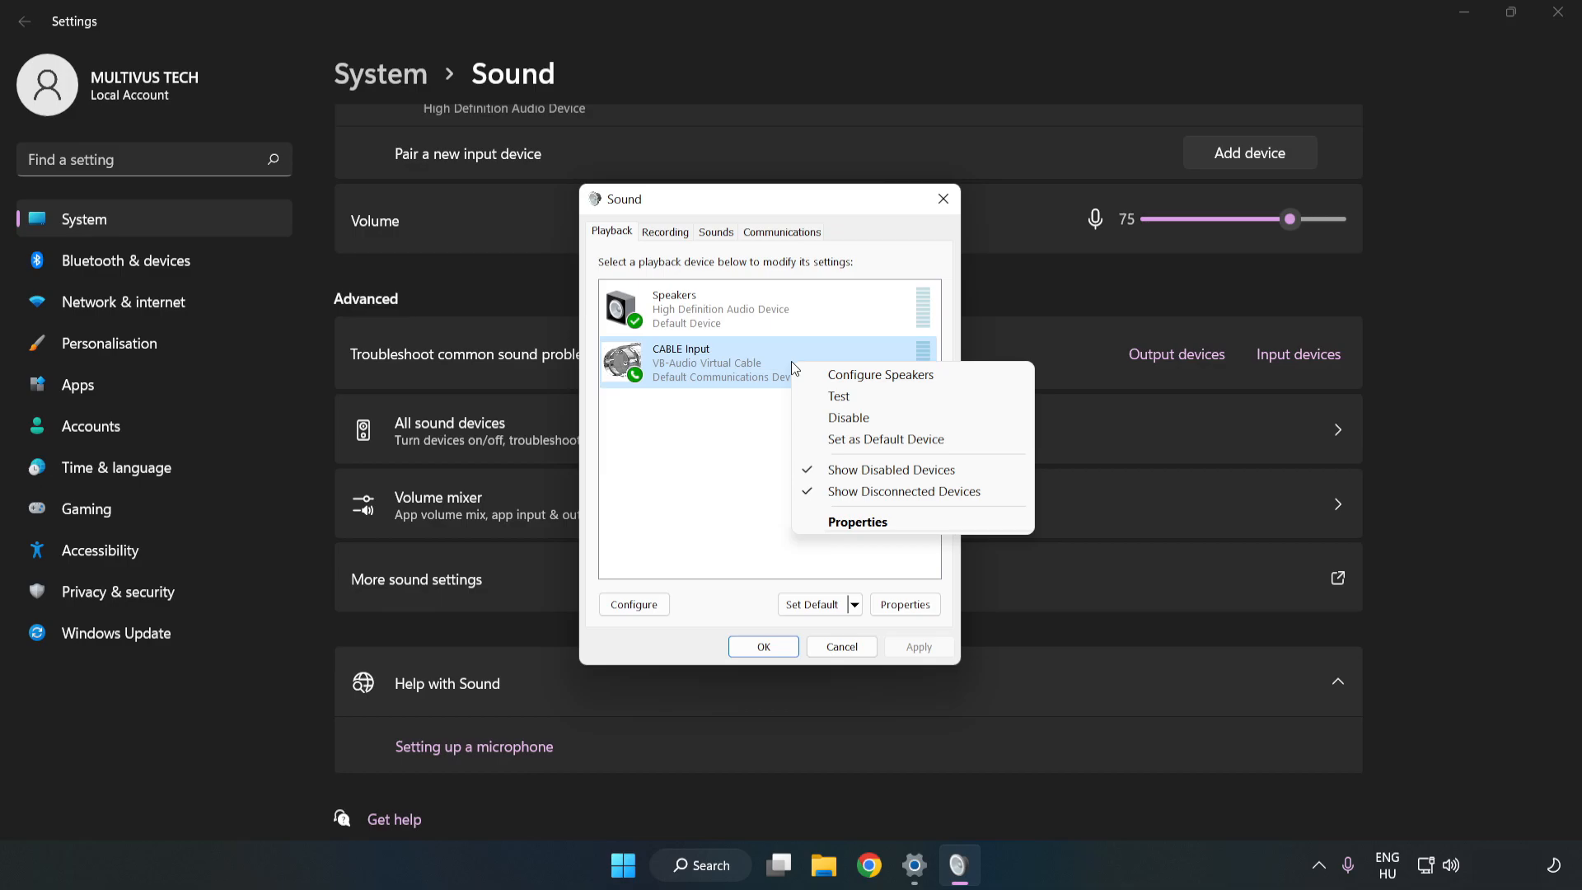
pyautogui.moveTo(879, 417)
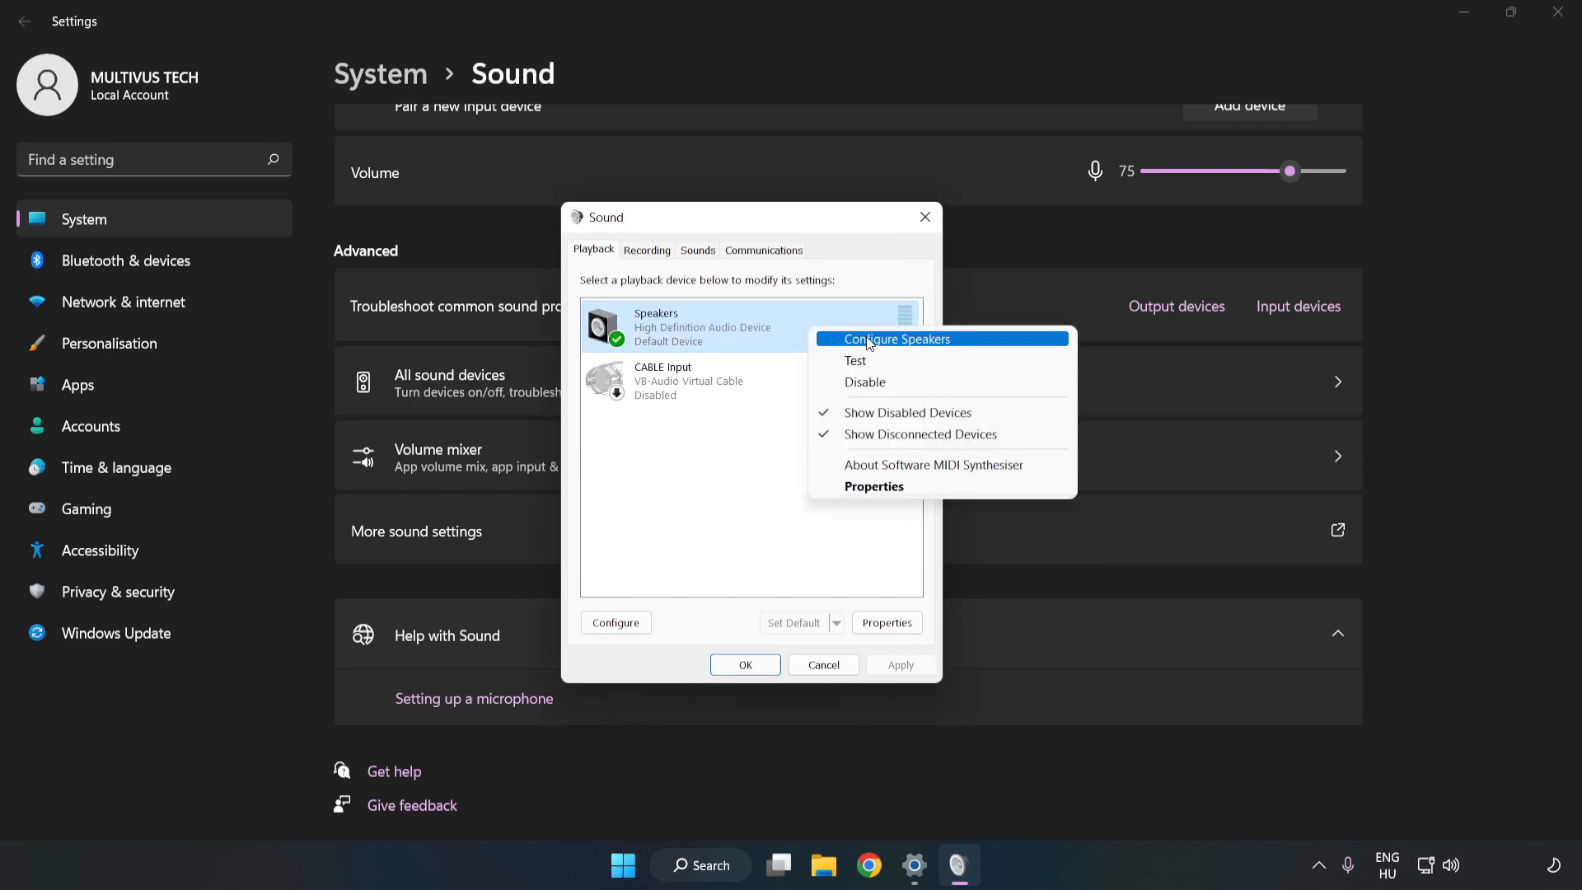
# - Choose 7.1 Surround as the audio channel layout and proceed through Speaker Setup
pyautogui.click(894, 339)
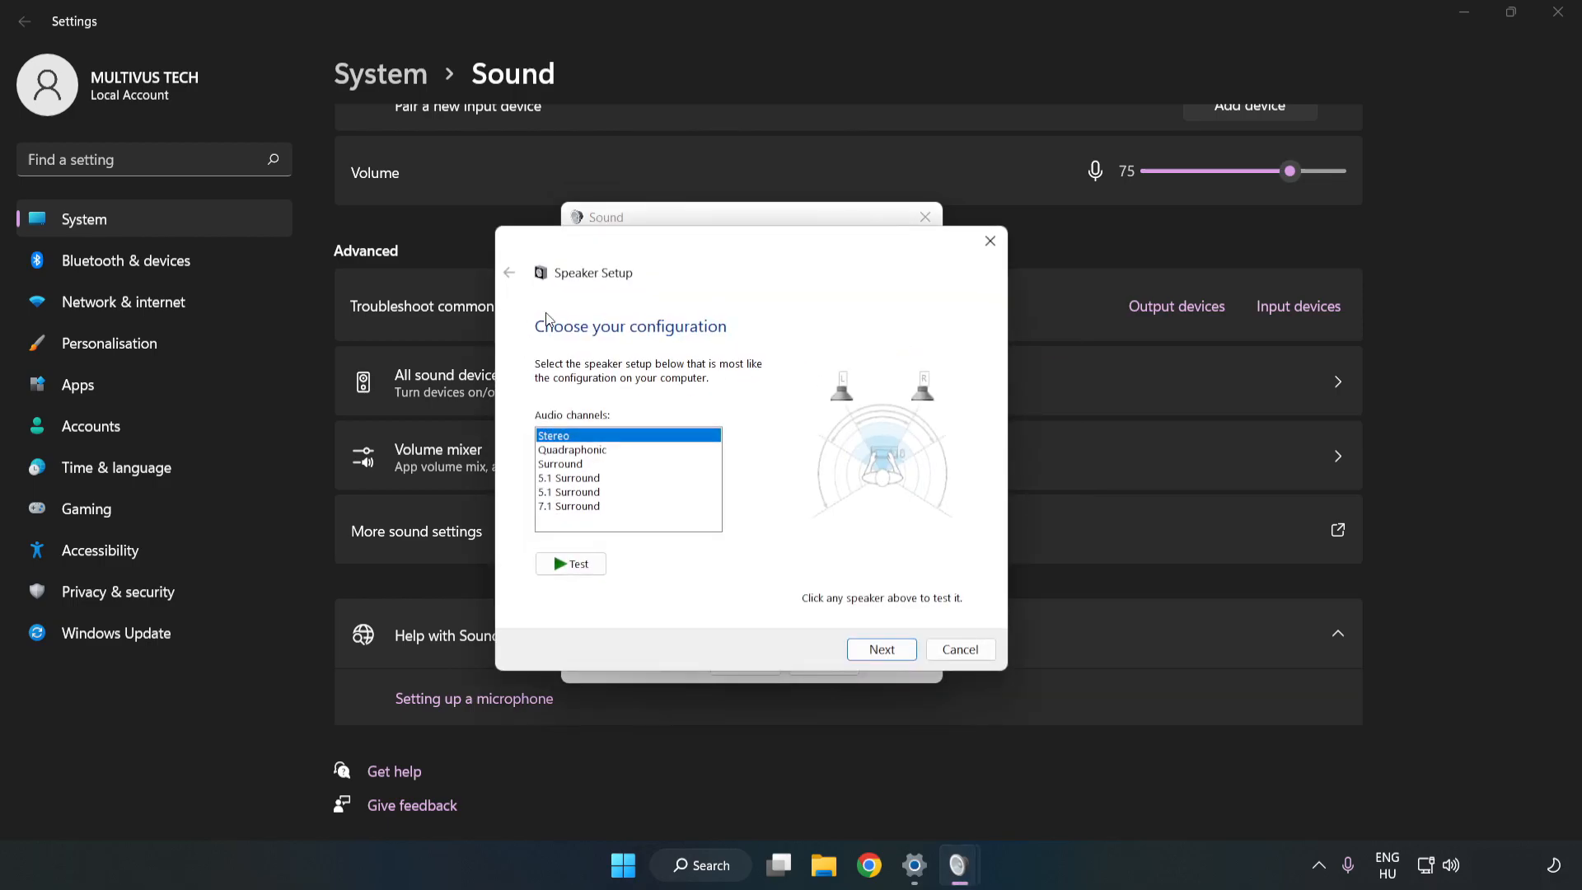
pyautogui.click(567, 505)
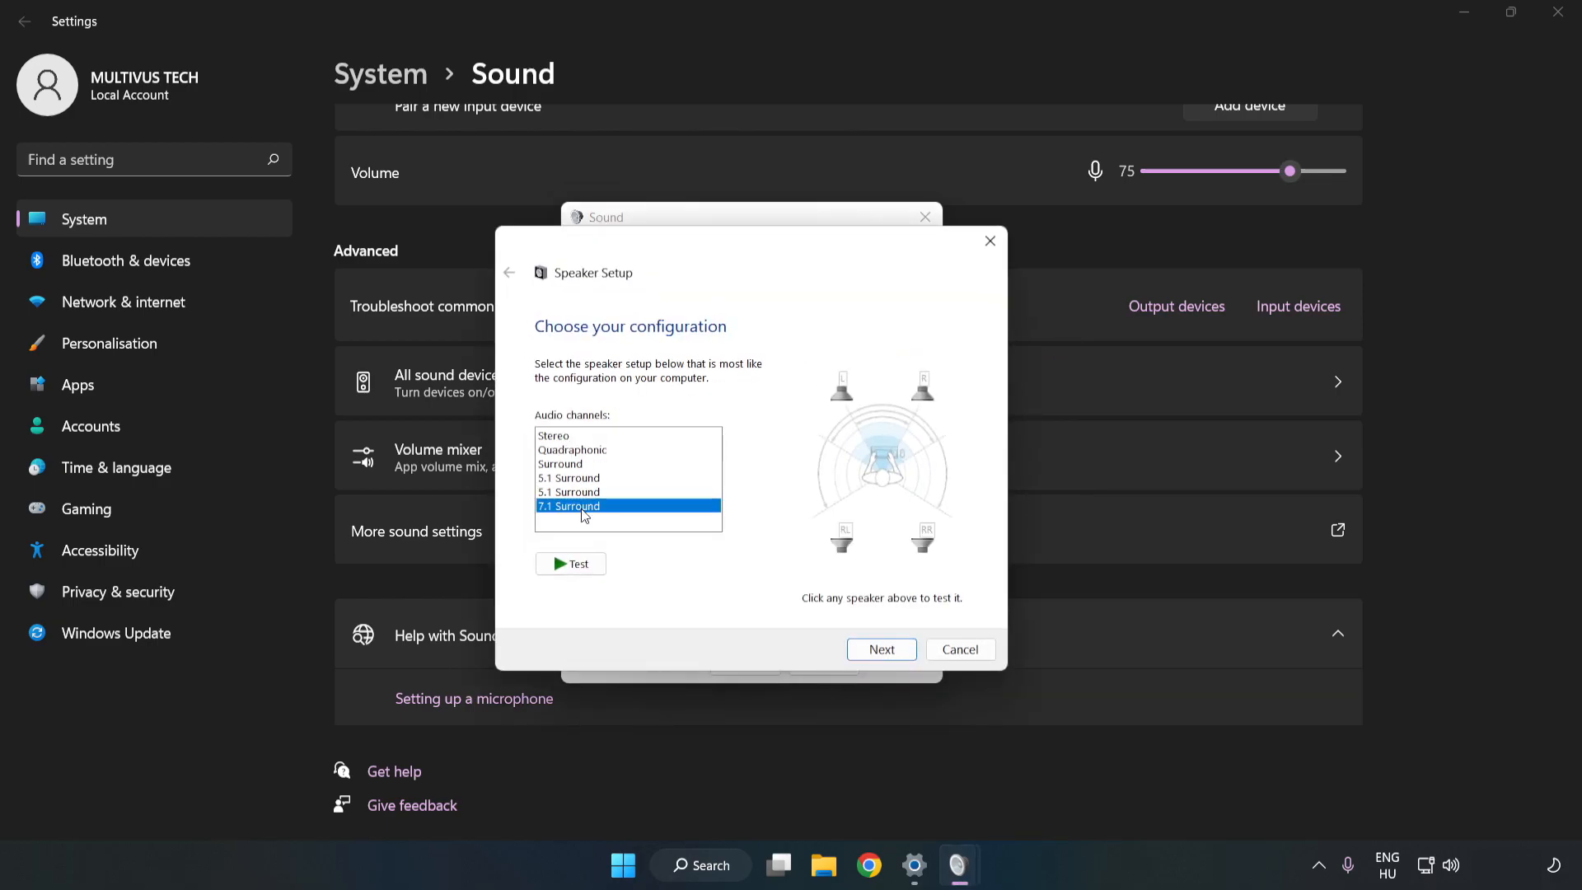
pyautogui.click(957, 648)
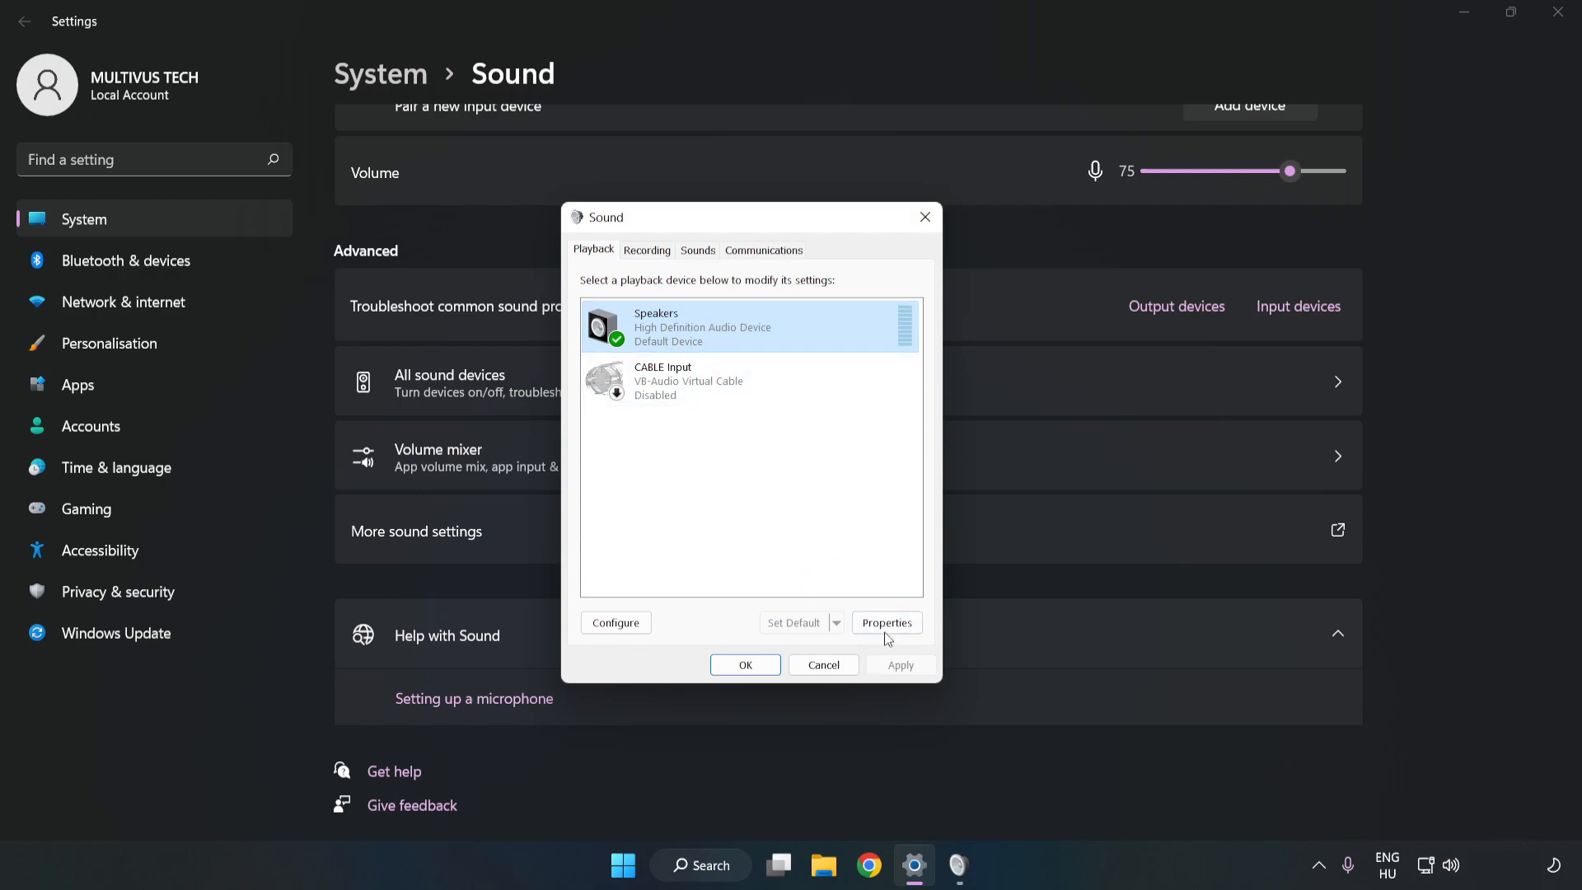
# - Disable all speaker enhancements and review the 16 bit, 48000 Hz default format
pyautogui.click(886, 623)
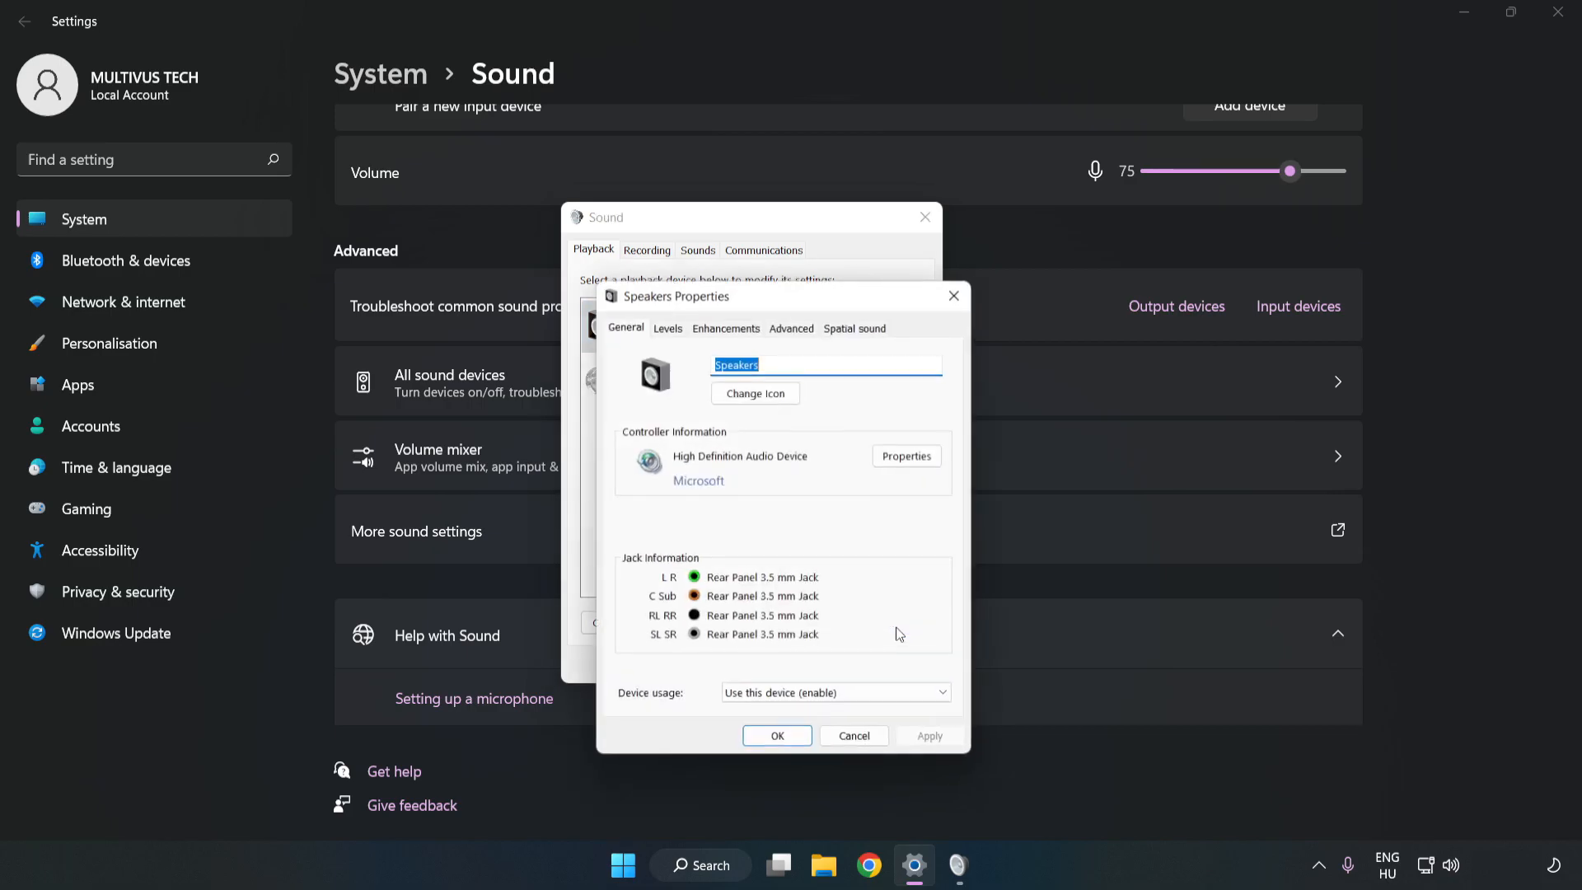
pyautogui.click(725, 328)
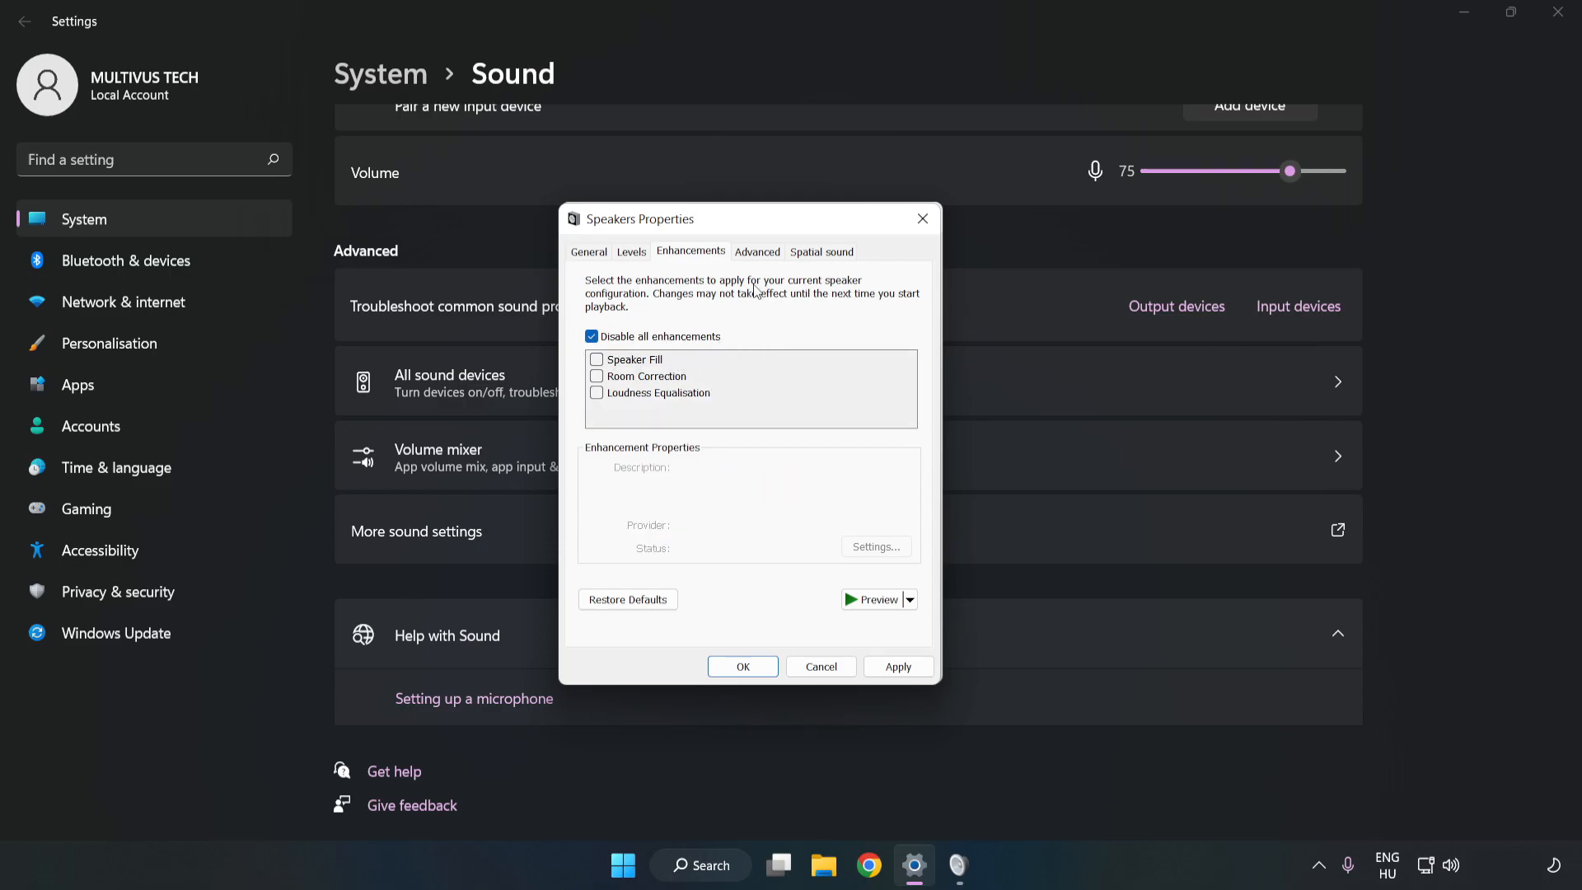
pyautogui.click(756, 251)
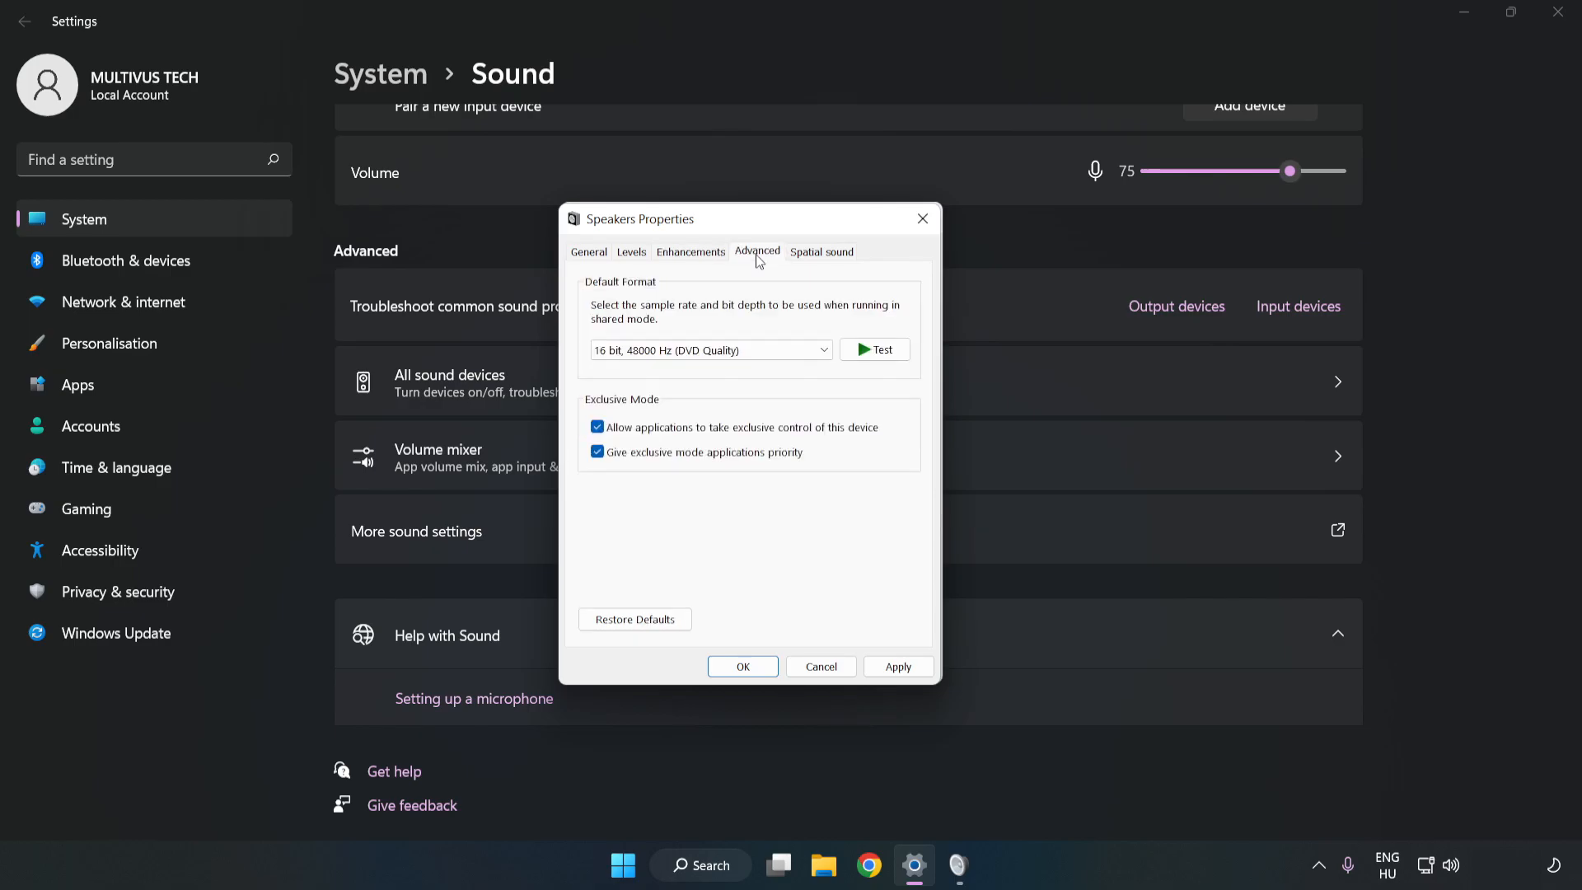
pyautogui.click(711, 350)
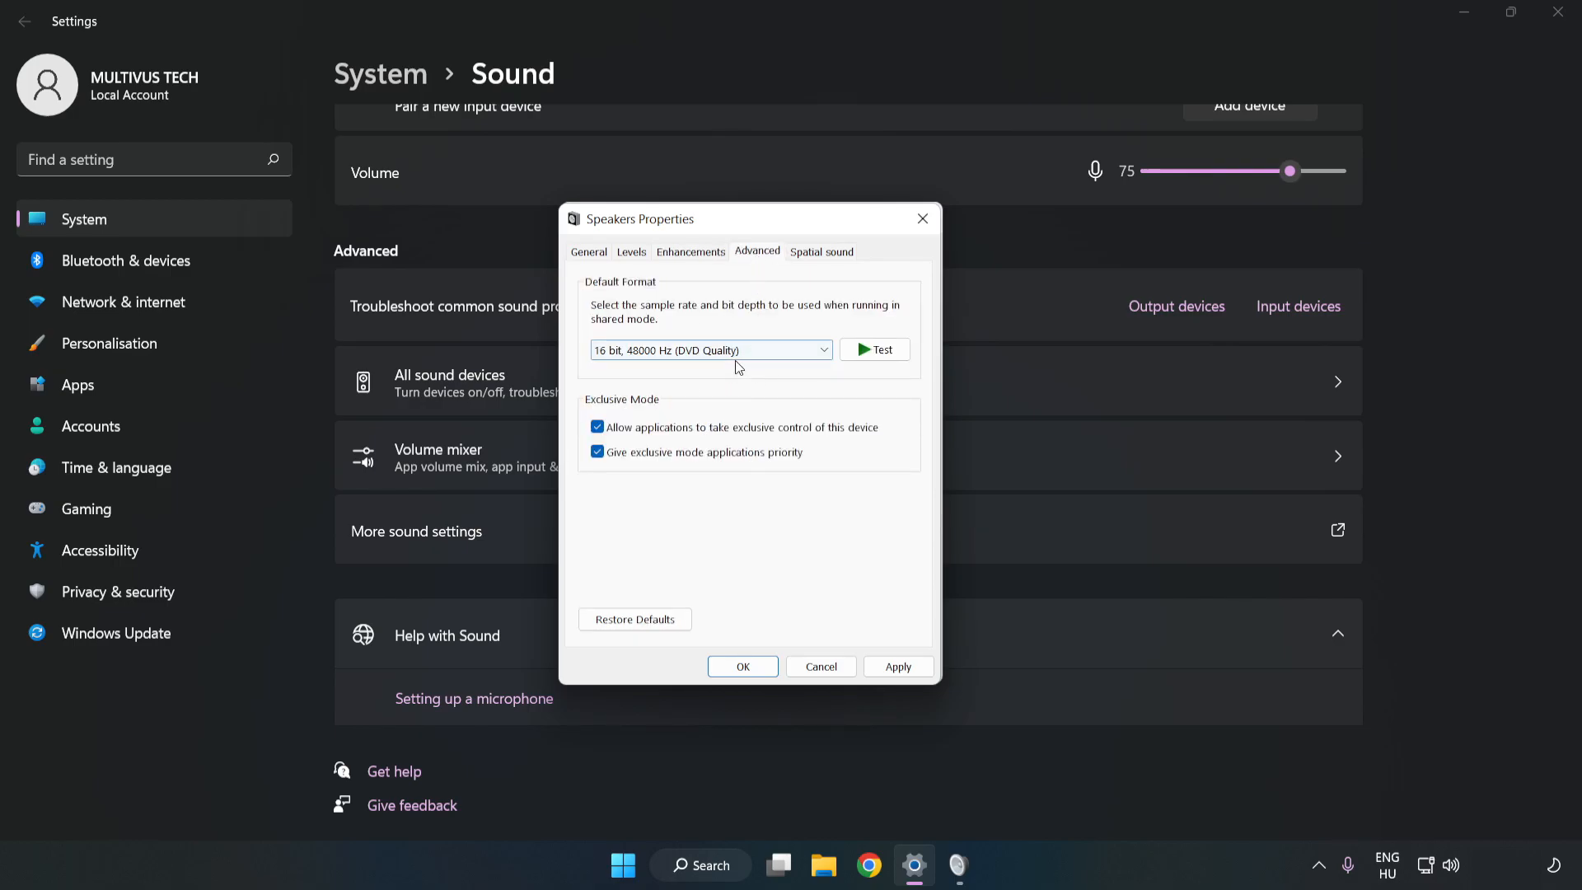
# - Save the speaker properties, close the Sound dialog, and close Settings
pyautogui.click(895, 666)
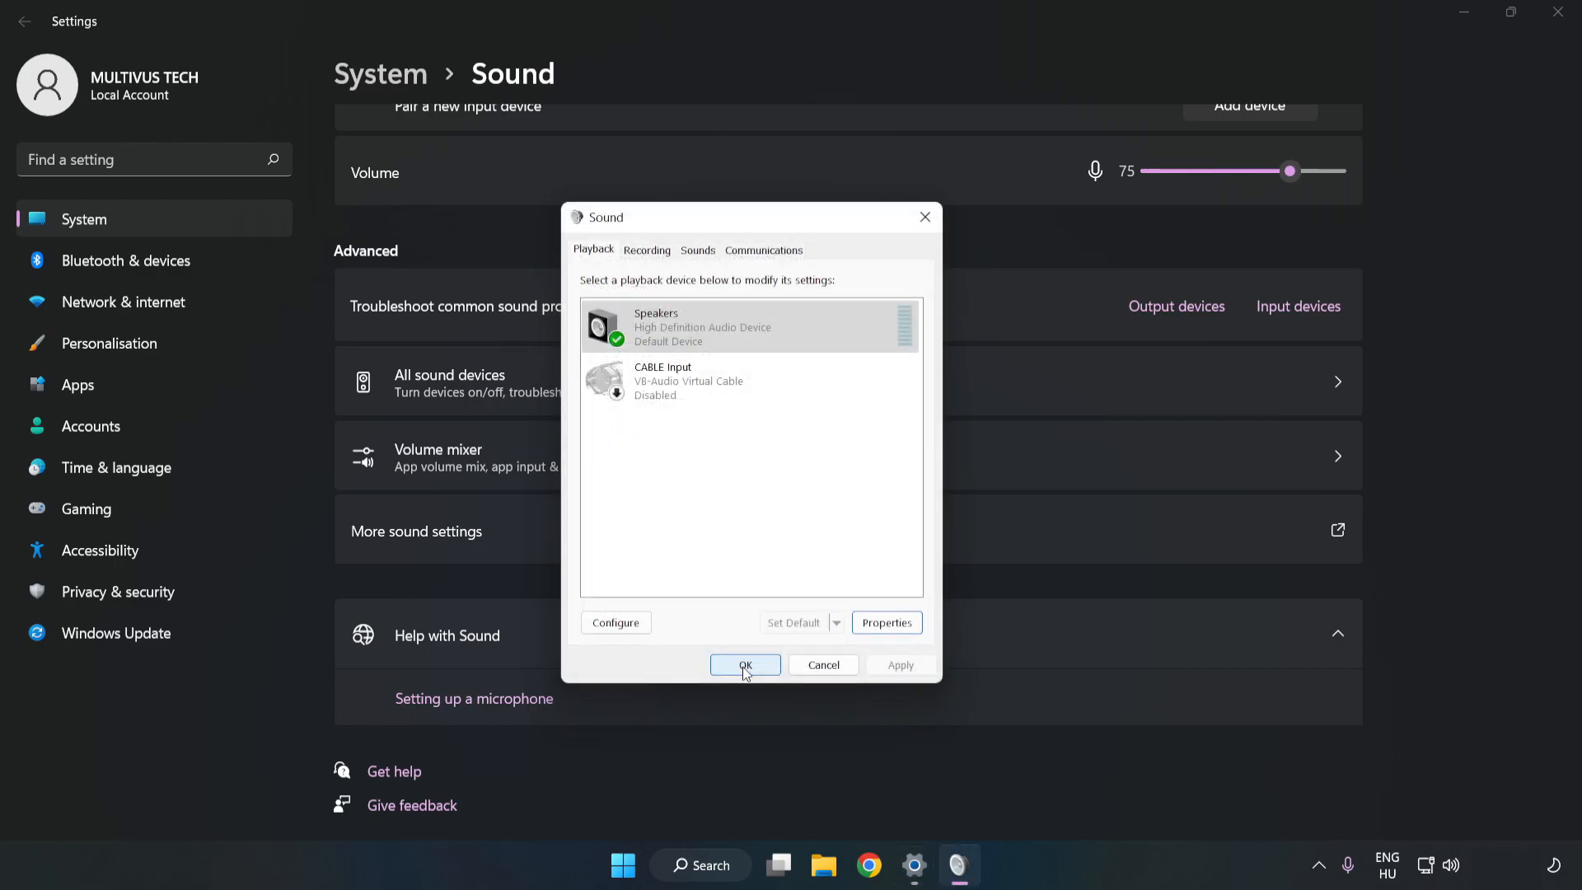
pyautogui.click(745, 665)
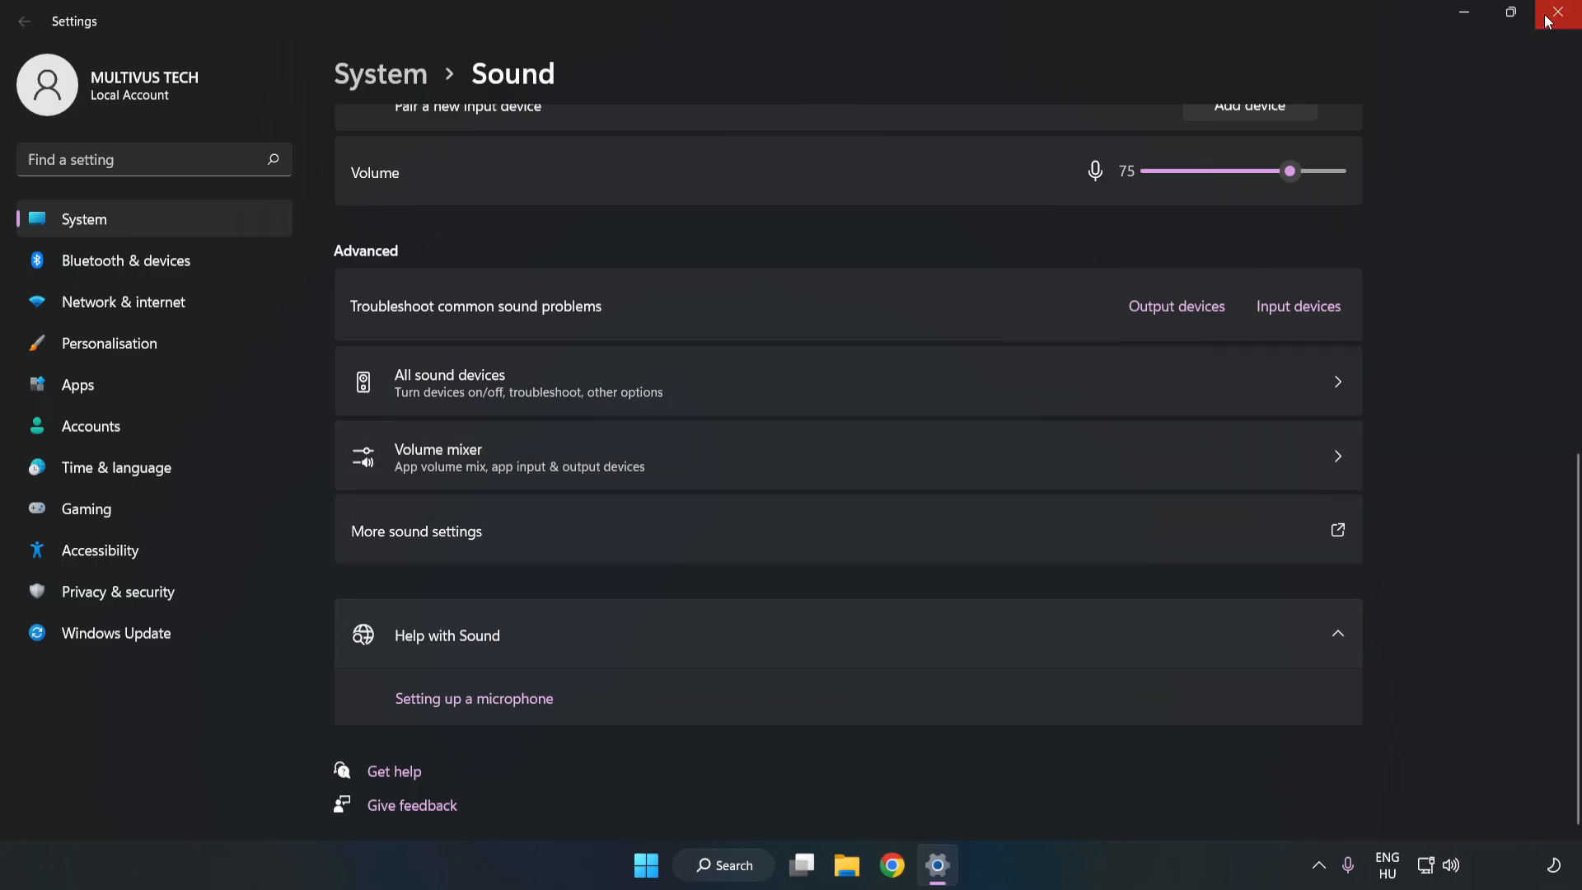
pyautogui.click(1558, 13)
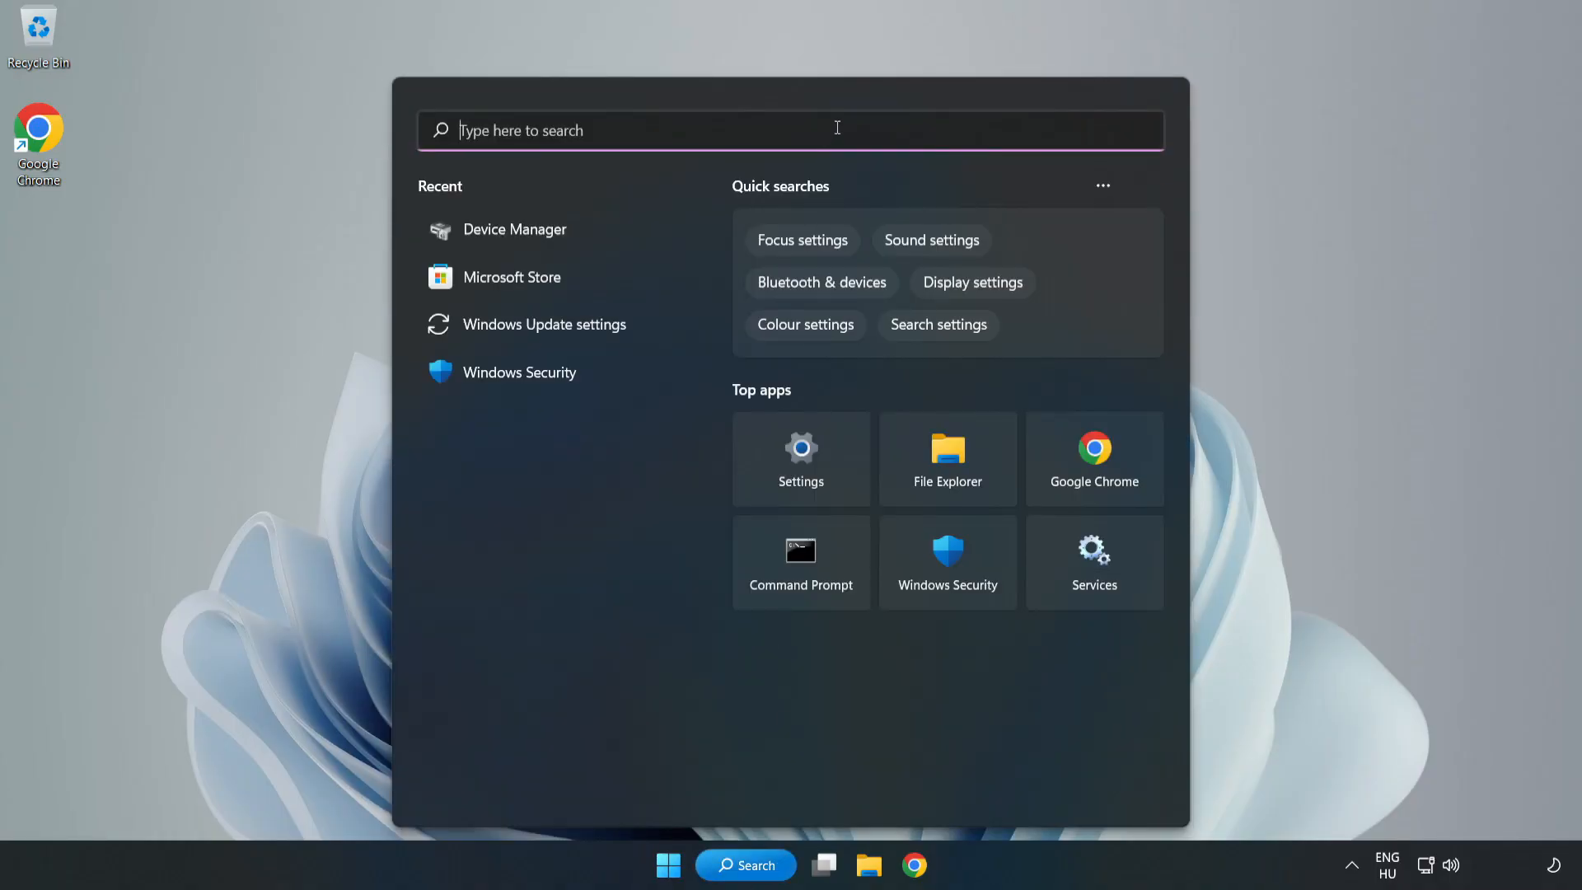
# - Search Windows for Device Manager by typing 'device mag'
pyautogui.write('device mag')
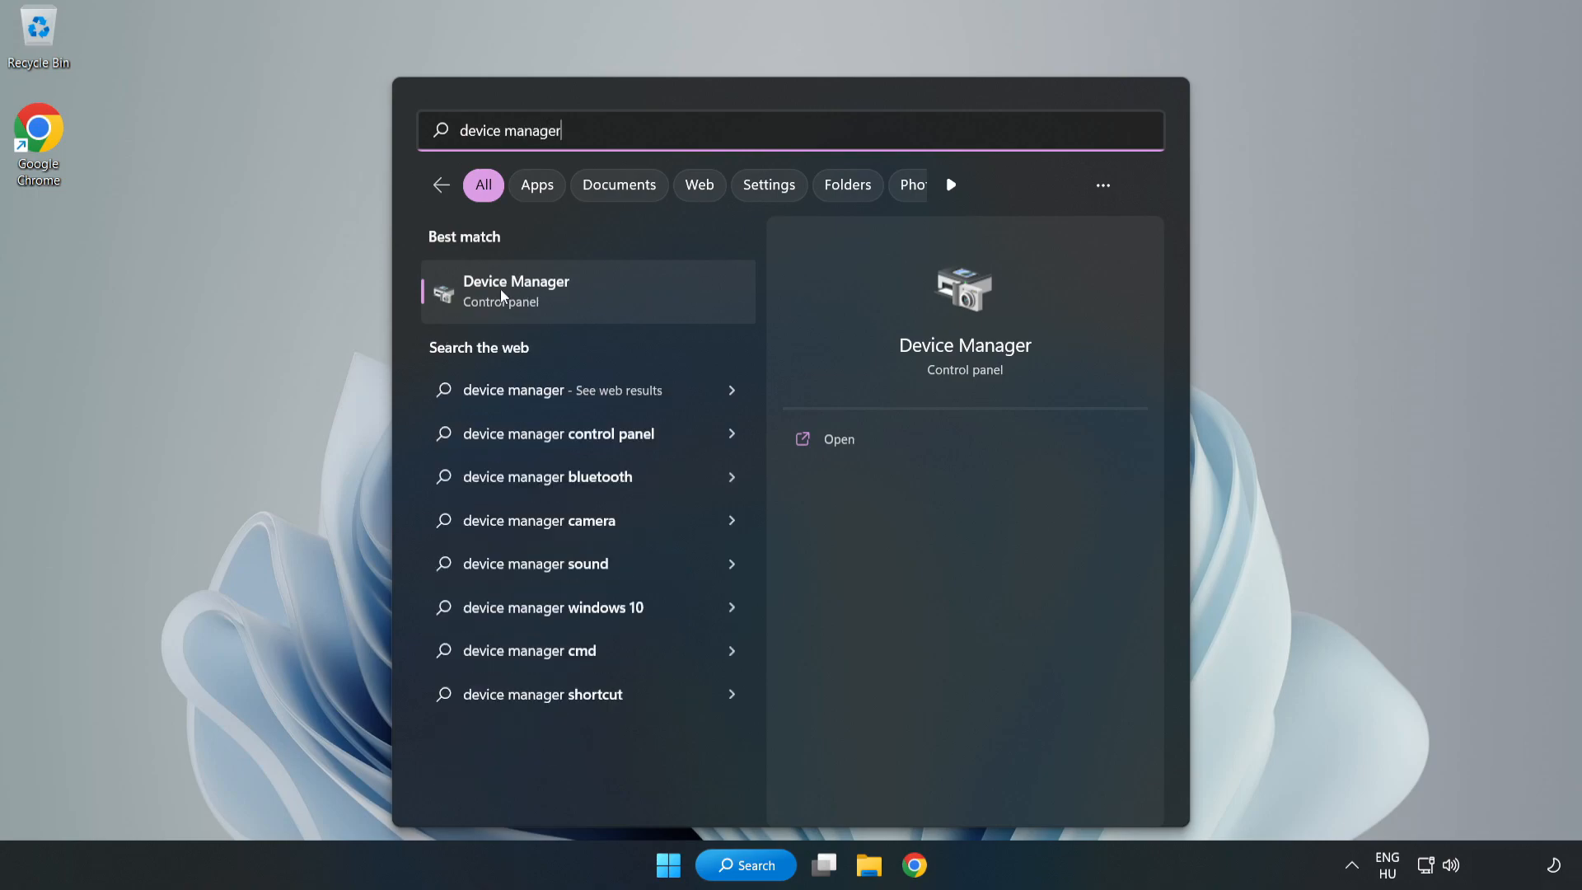
pyautogui.moveTo(615, 295)
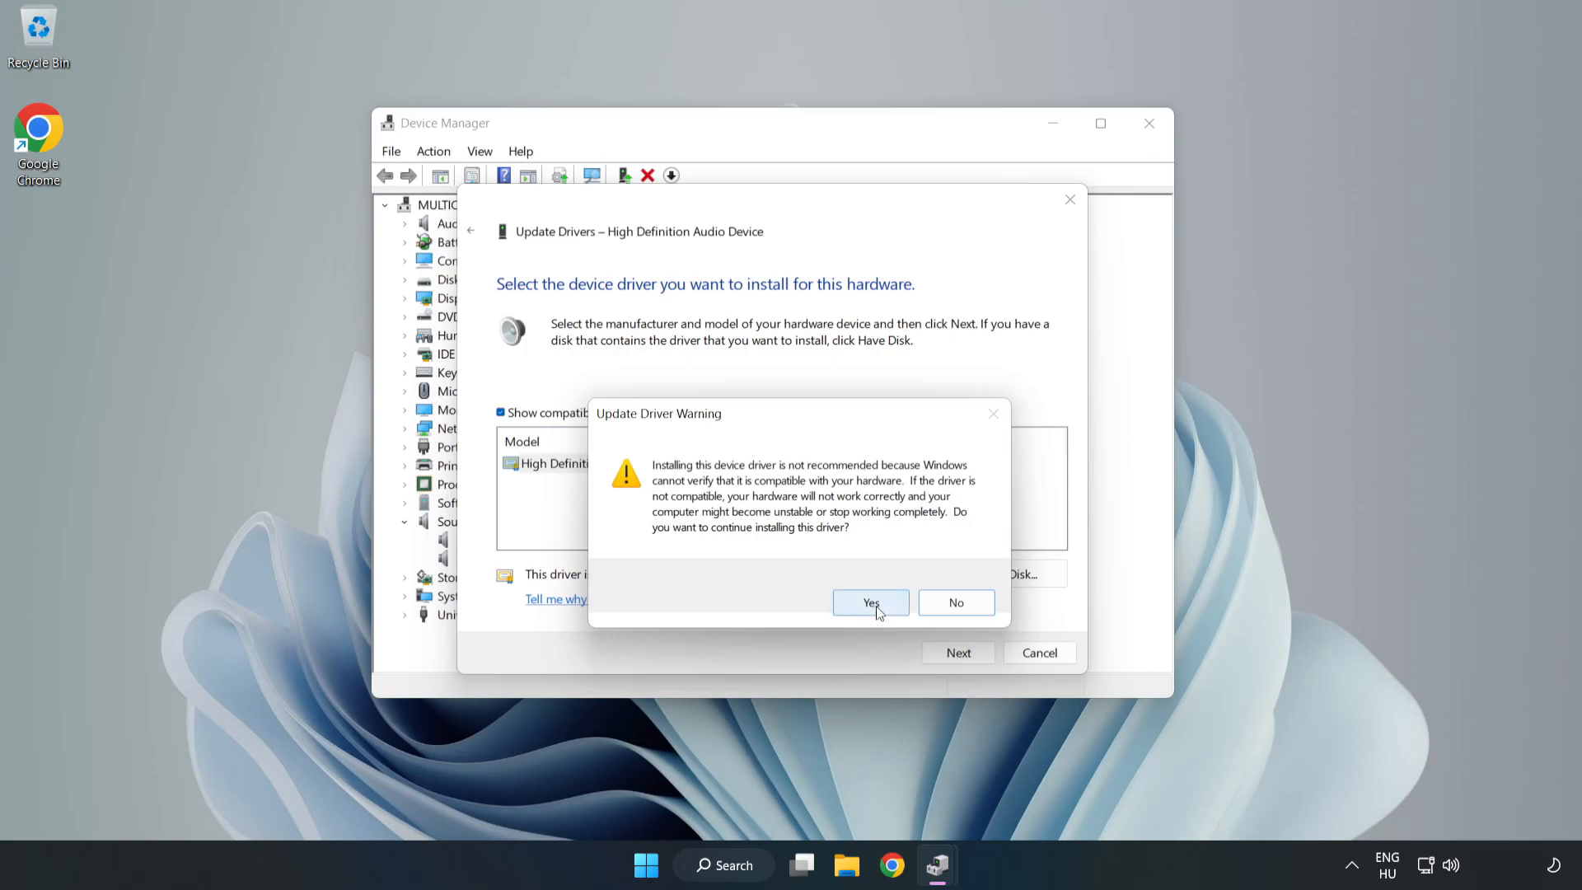
# - Accept the compatibility warning to install the High Definition Audio Device driver
pyautogui.click(870, 603)
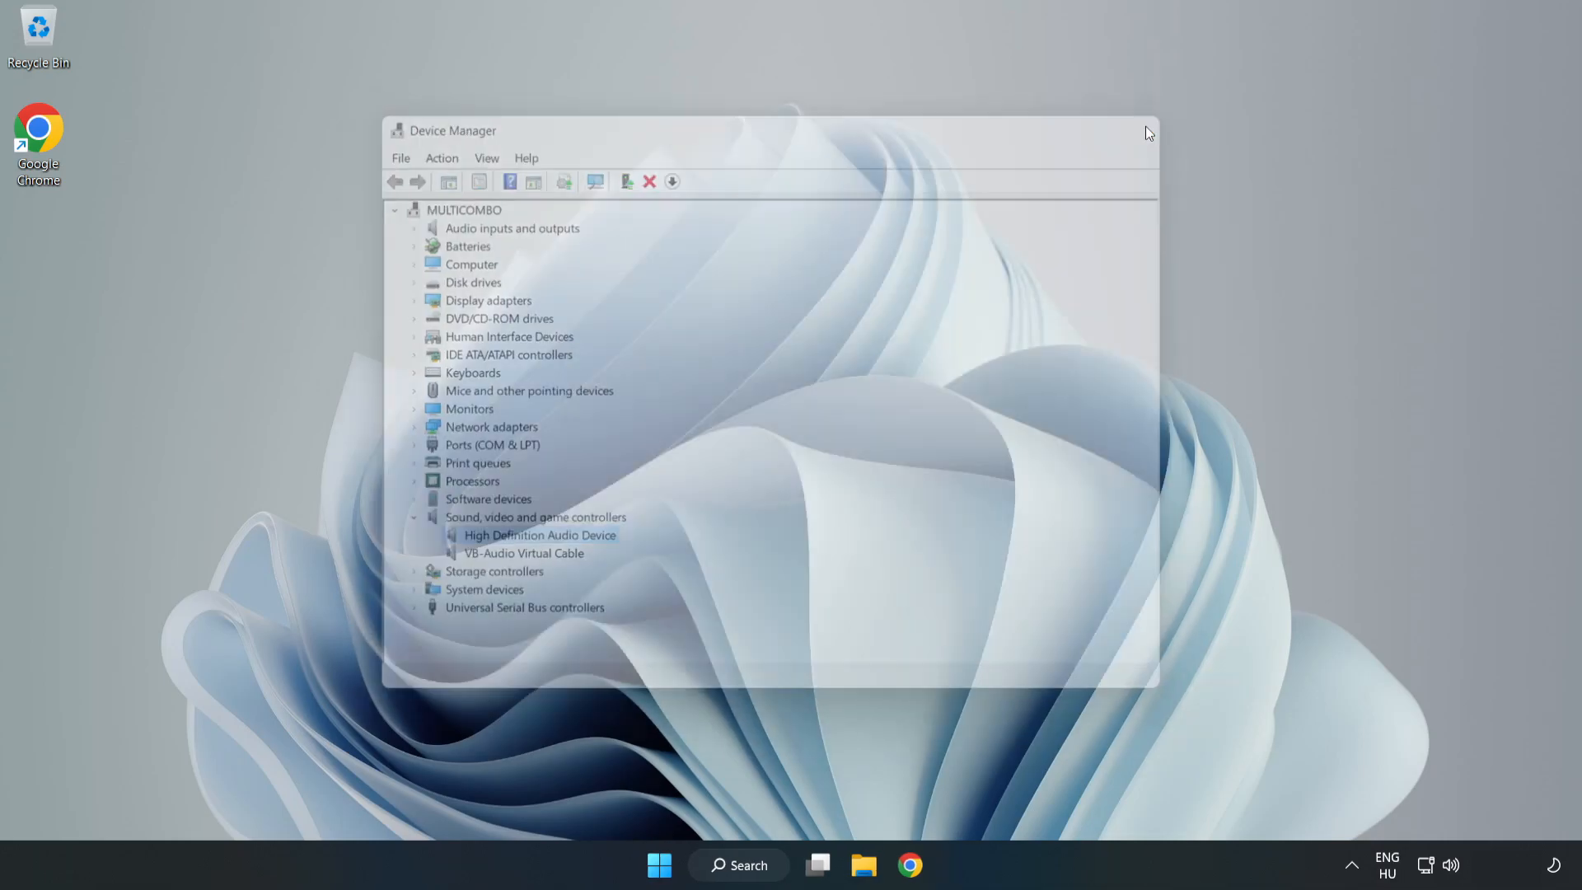